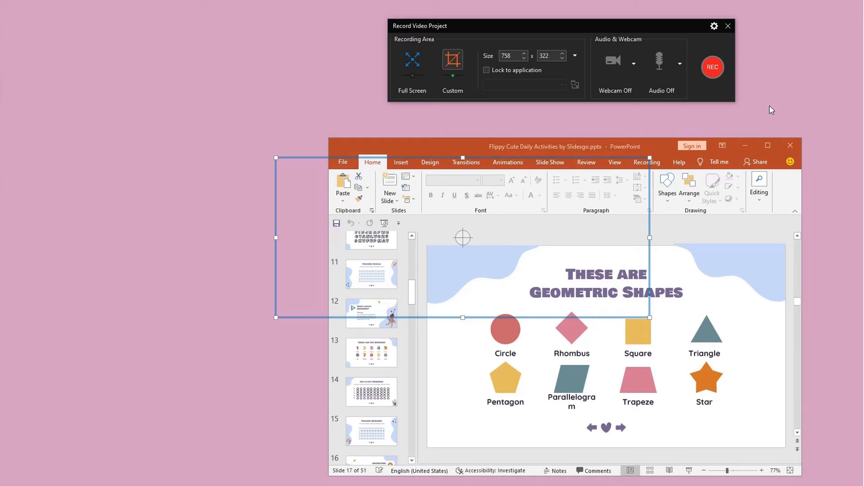
Step: Snap the custom capture frame to the PowerPoint window (965 × 688)
click(452, 60)
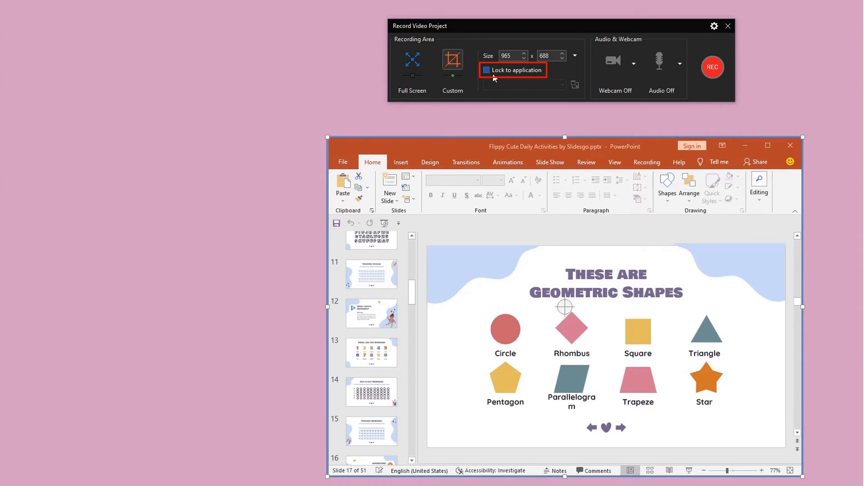
Step: Enable Lock to application, keeping the Flippy Cute Daily Activities PowerPoint selected
click(486, 70)
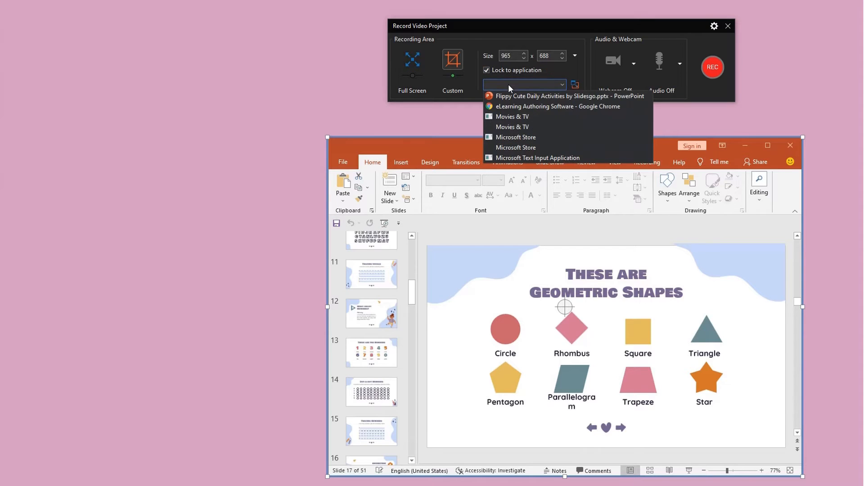
click(562, 96)
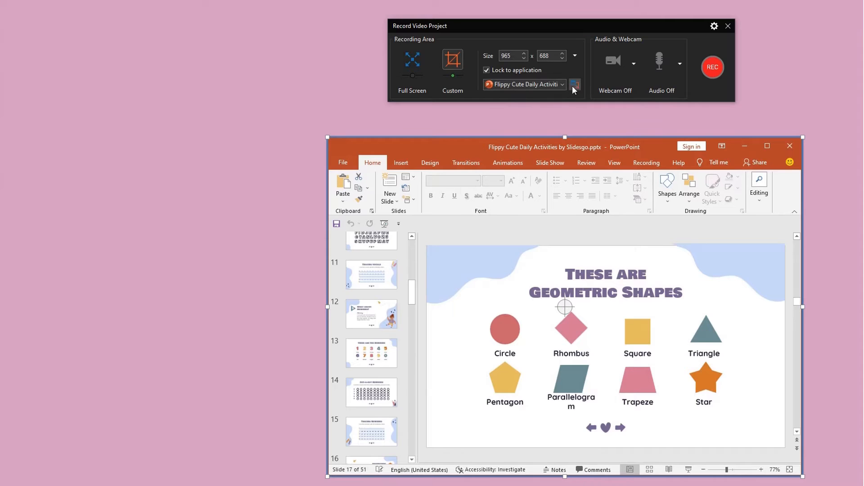
Step: Choose the 800 × 600 Large size preset so the PowerPoint window scales to fit
click(575, 85)
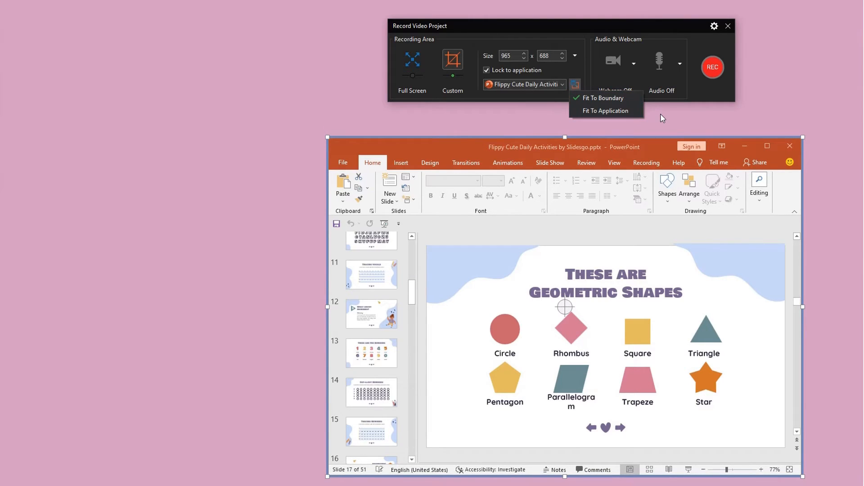
mouse_move(606, 97)
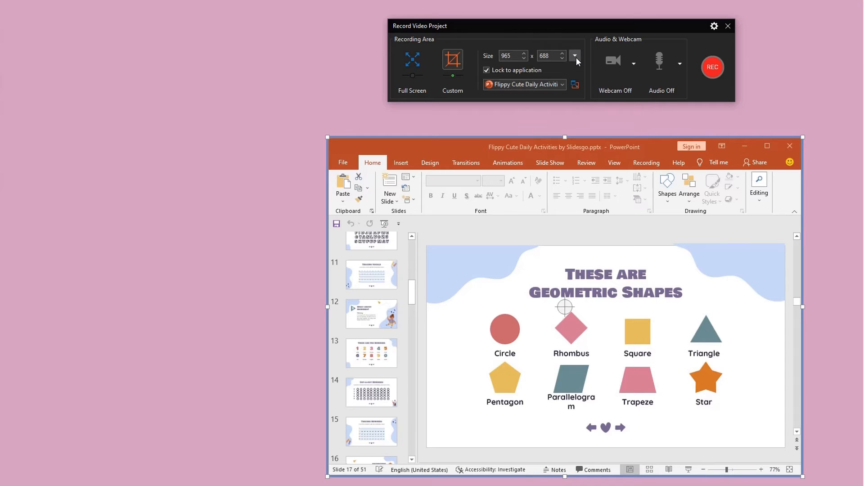
click(573, 55)
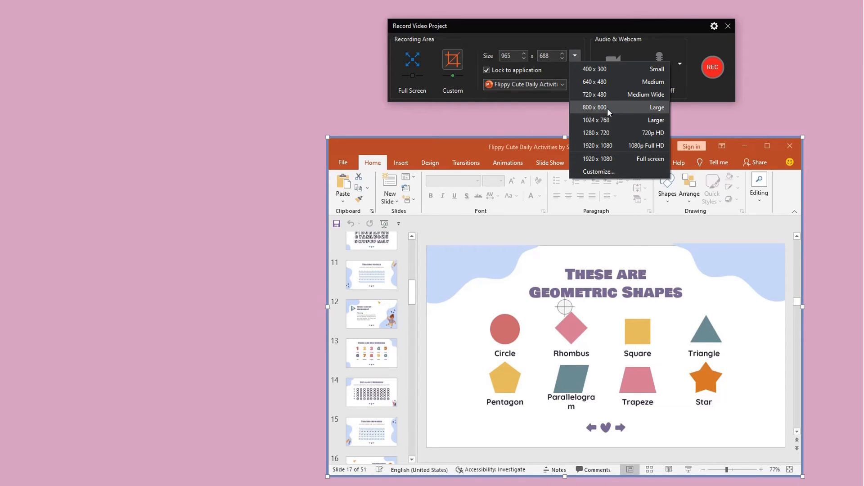
click(593, 107)
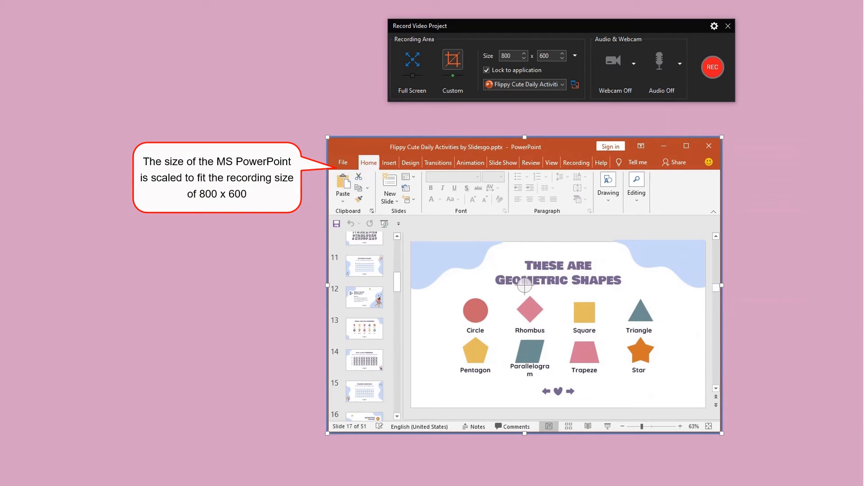
click(575, 85)
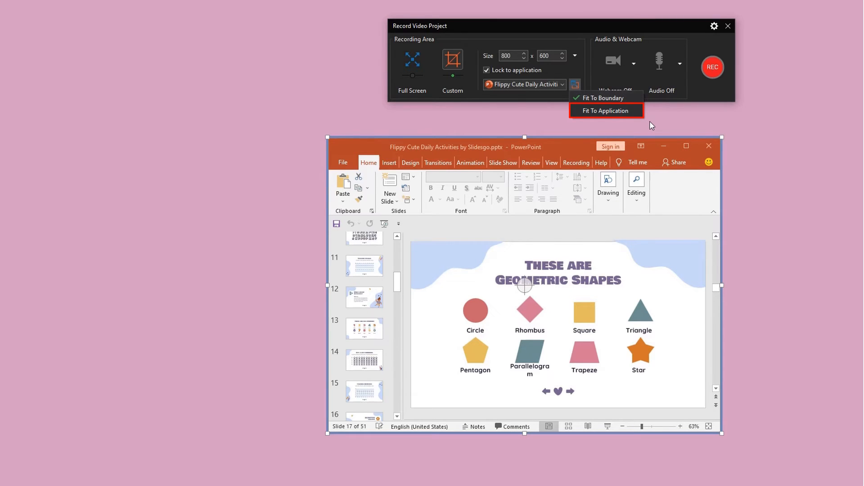
Step: Use Fit To Application and lock capture to eLearning Authoring Software - Google Chrome (895 × 759)
click(606, 111)
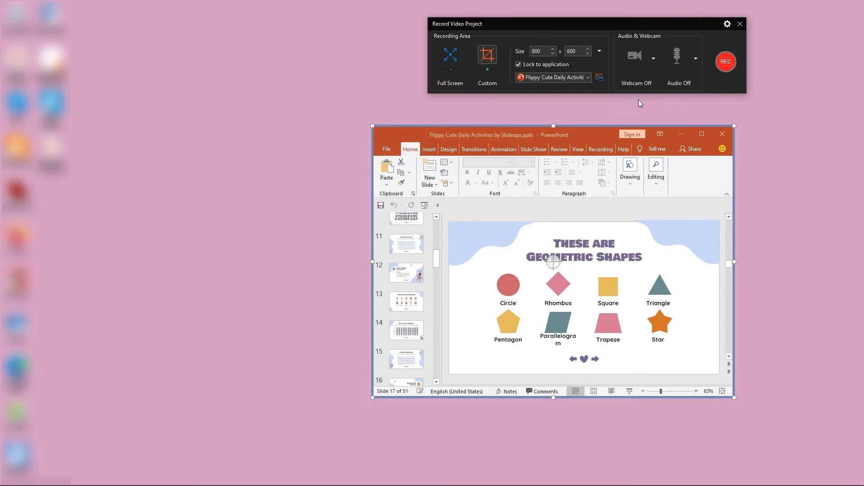
click(590, 77)
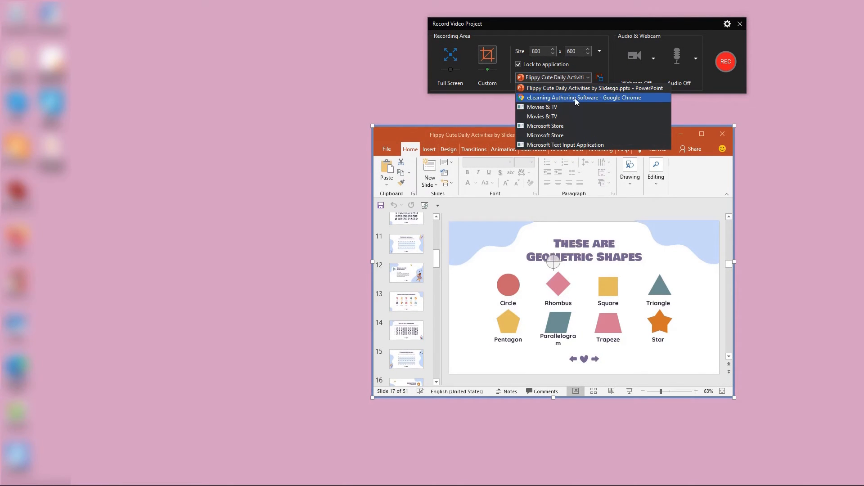
click(582, 98)
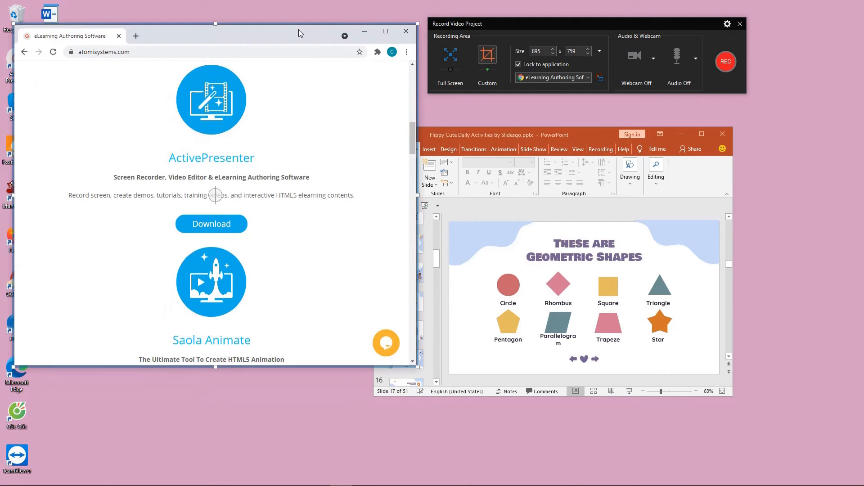
mouse_move(725, 61)
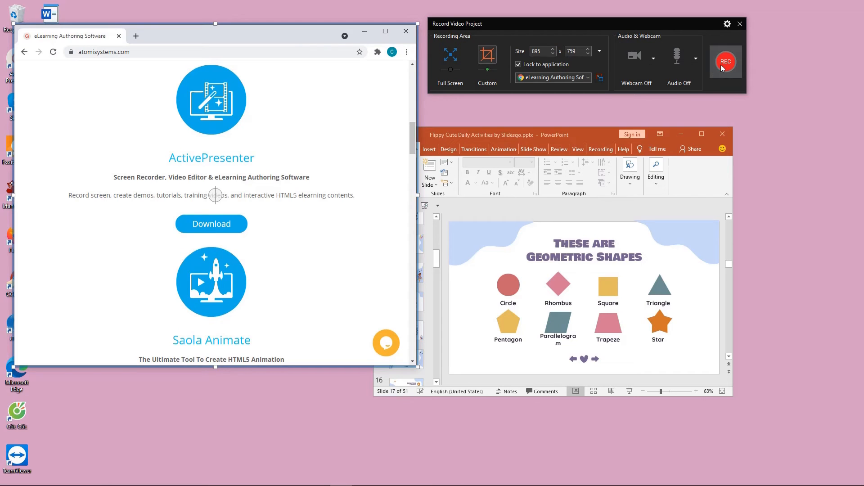
Step: Record a short clip of the locked Chrome window and stop, opening it as a new project slide
click(725, 61)
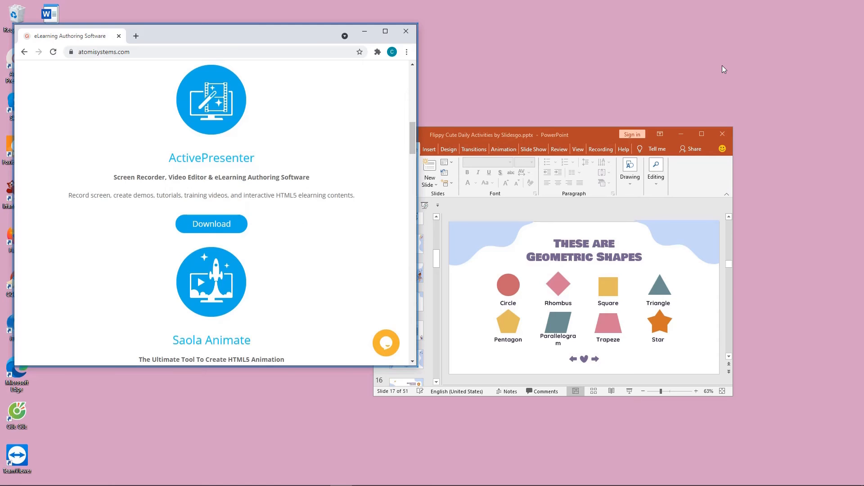
mouse_move(329, 97)
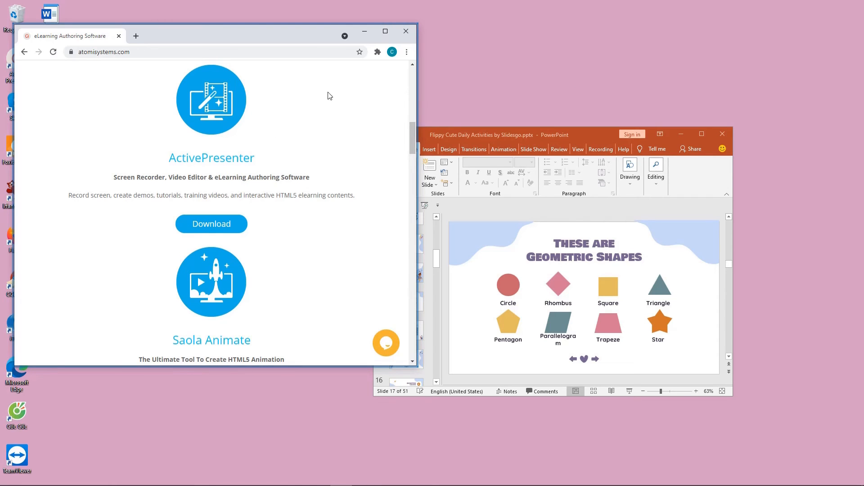
click(406, 30)
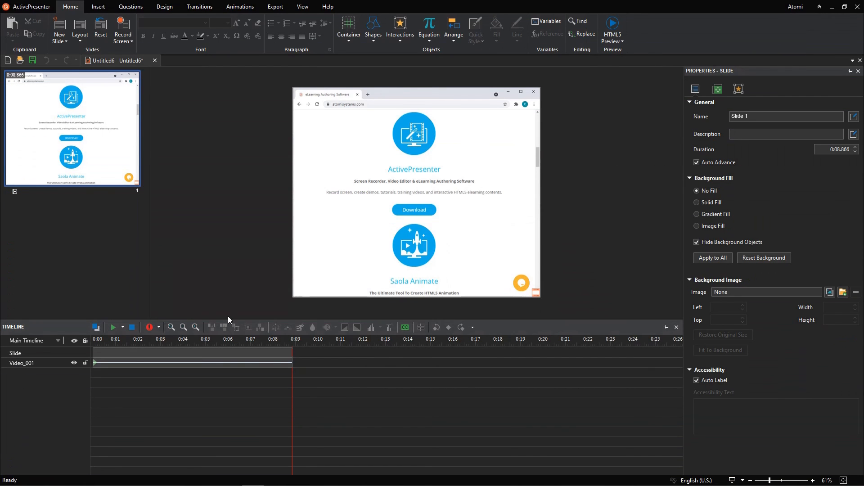
Step: Move the playhead to the end of the Video_001 track at 0:08.866
click(109, 340)
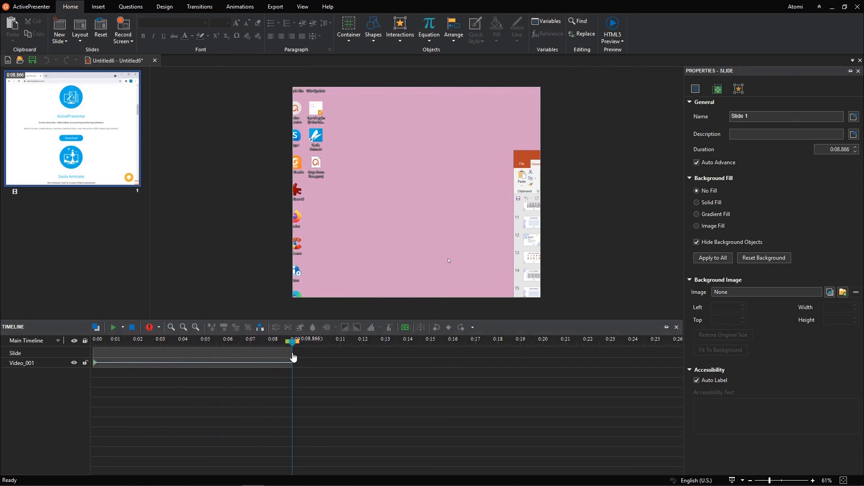
mouse_move(317, 370)
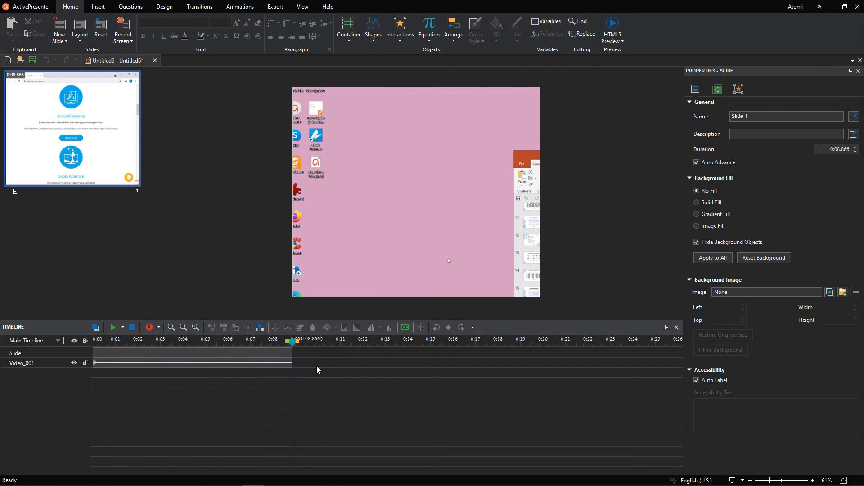